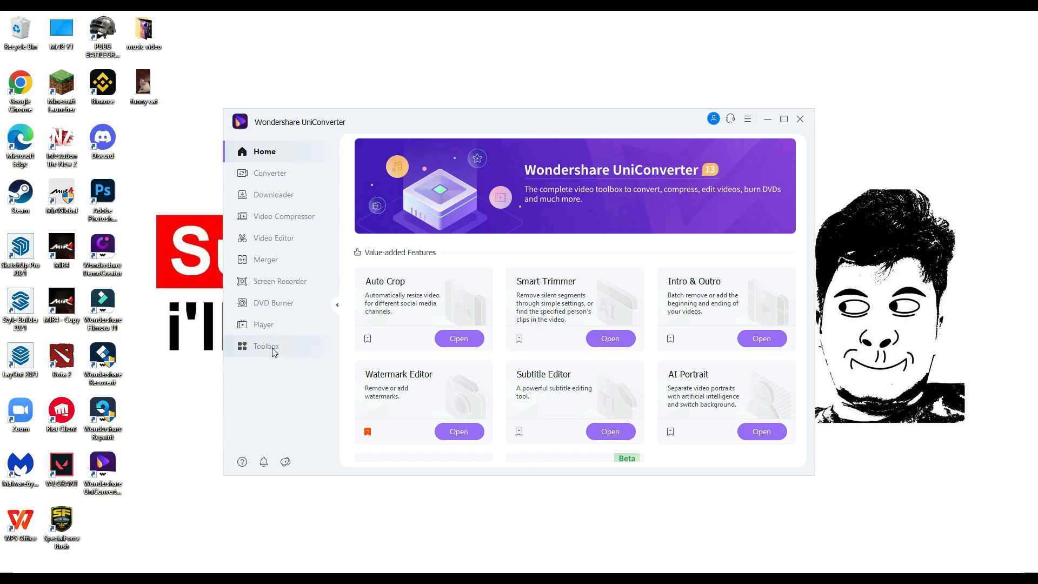
# Go to the Toolbox and start the Background Remover tool.
pyautogui.click(268, 346)
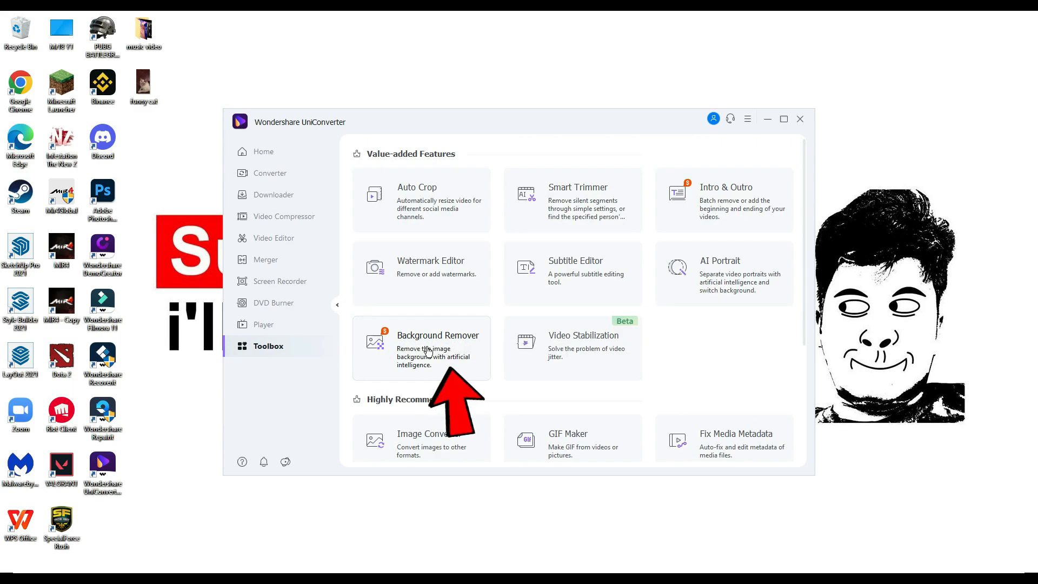
pyautogui.click(422, 347)
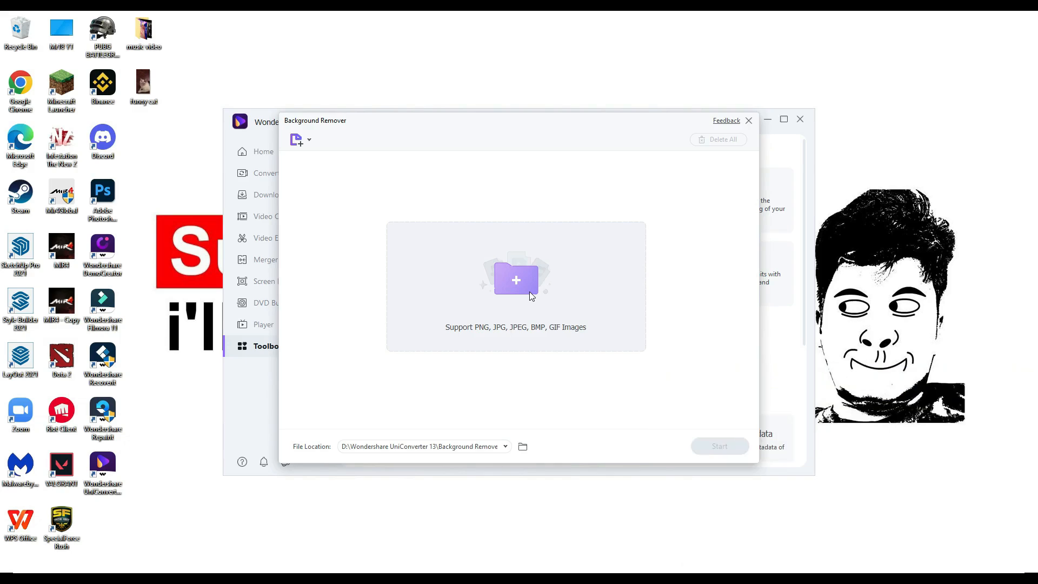
pyautogui.moveTo(528, 279)
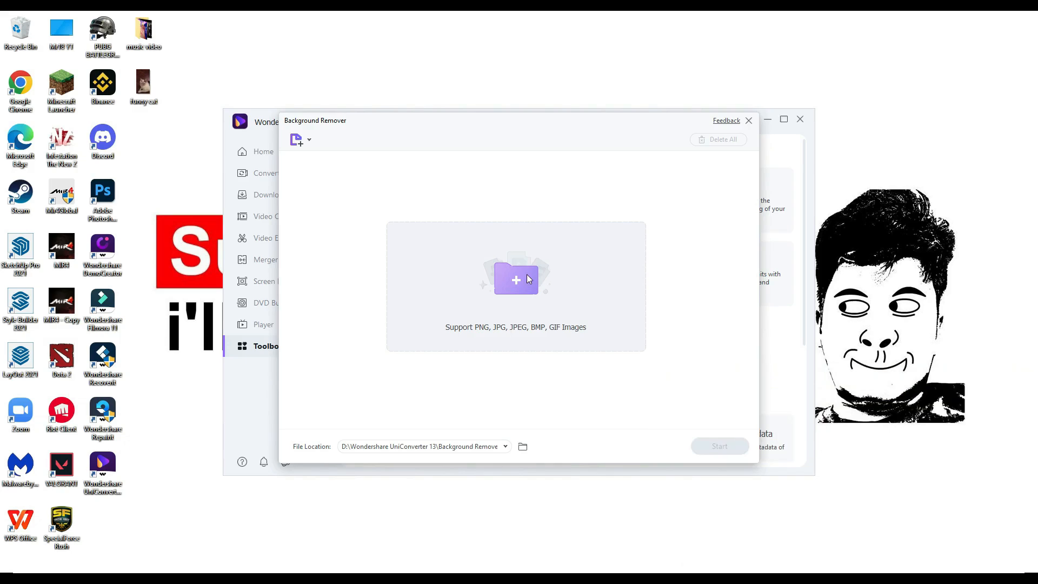
# Add the 'funny cat' photo from the Desktop to the Background Remover.
pyautogui.click(516, 279)
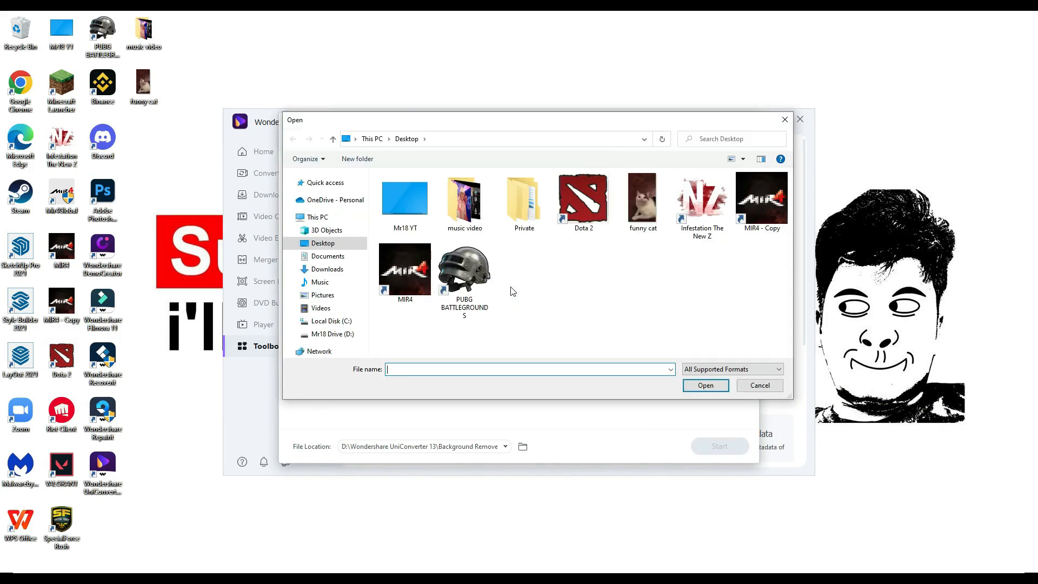
pyautogui.click(642, 199)
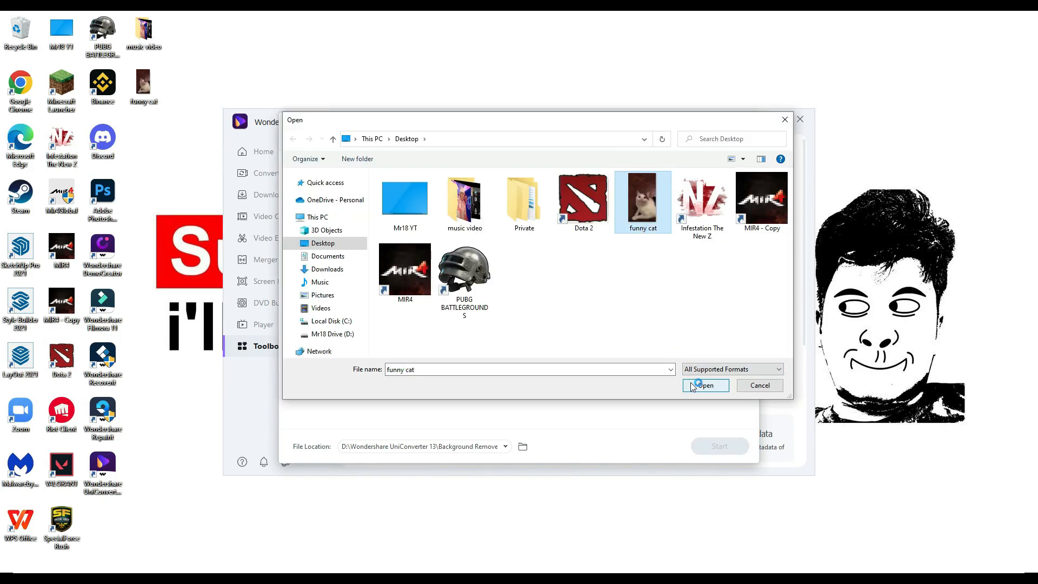
pyautogui.click(705, 385)
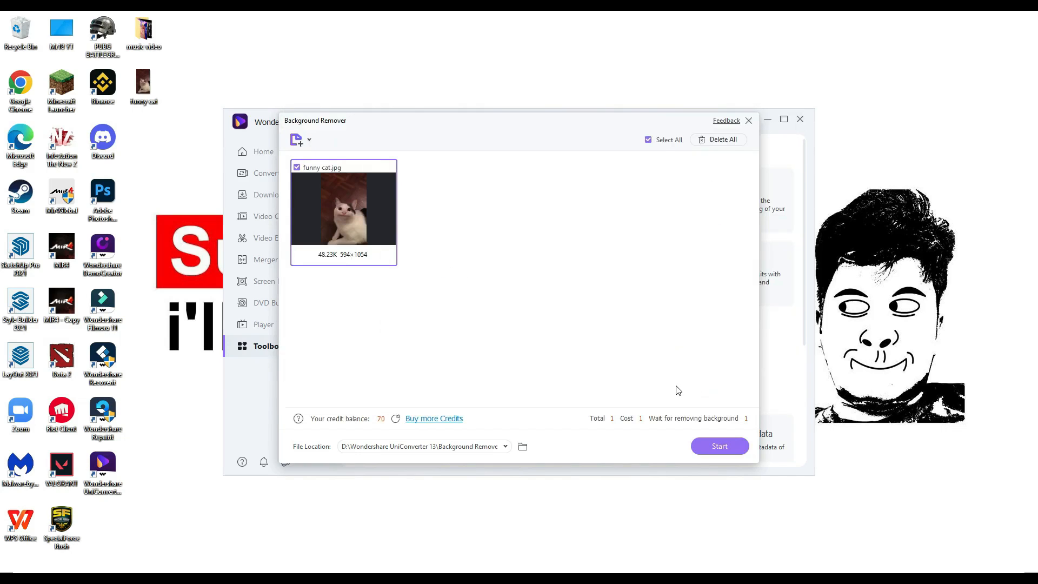
pyautogui.moveTo(591, 396)
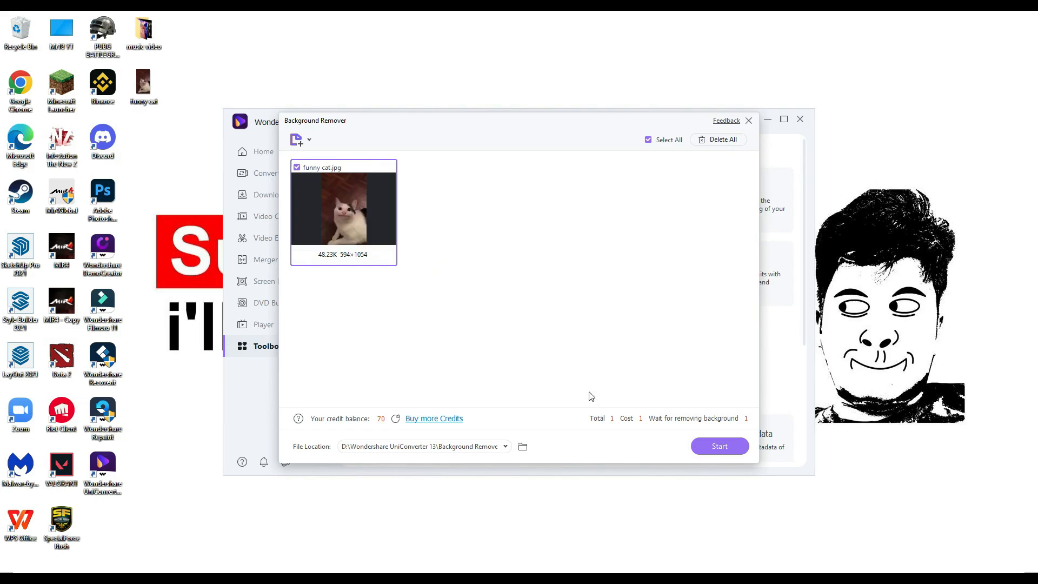
# Remove the cat photo's background to a transparent PNG and review the cutout preview.
pyautogui.click(719, 446)
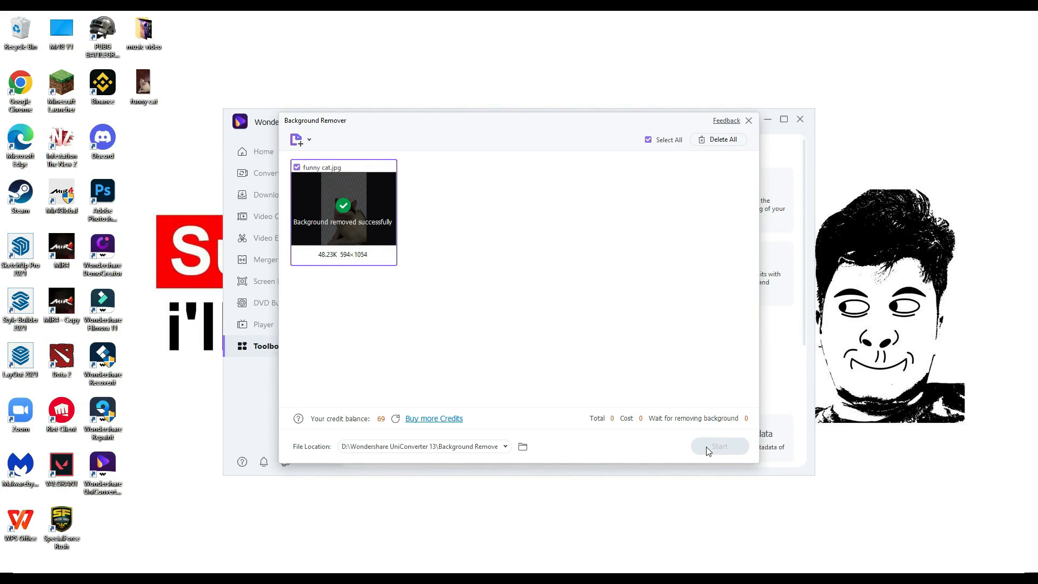
pyautogui.moveTo(364, 212)
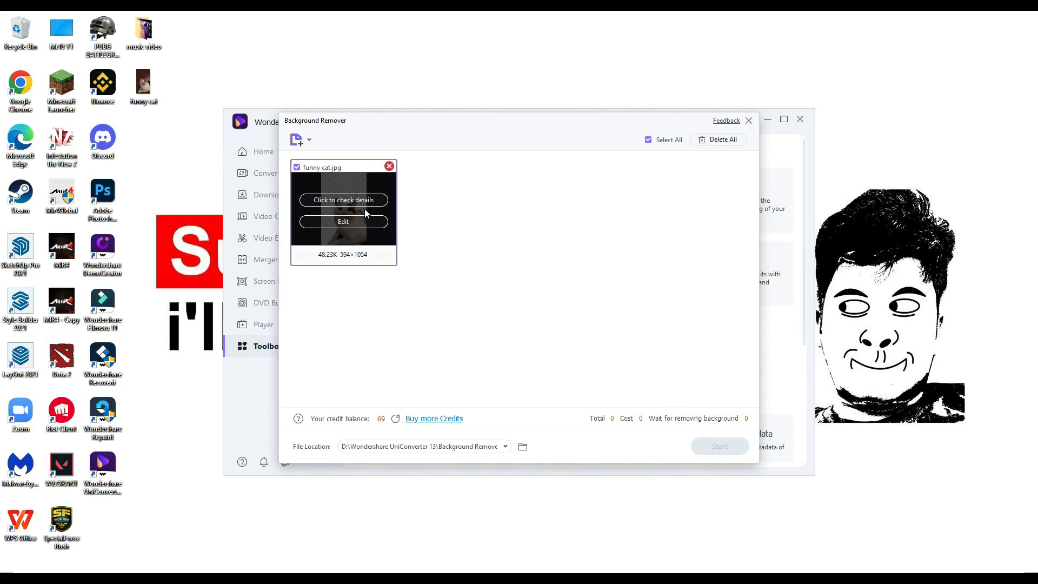
pyautogui.click(342, 200)
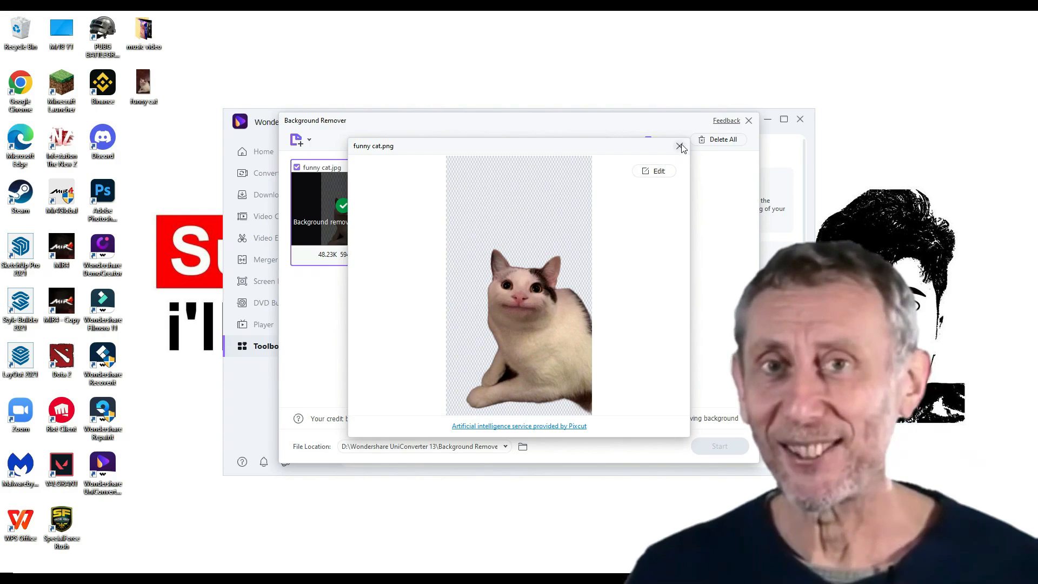
pyautogui.click(681, 146)
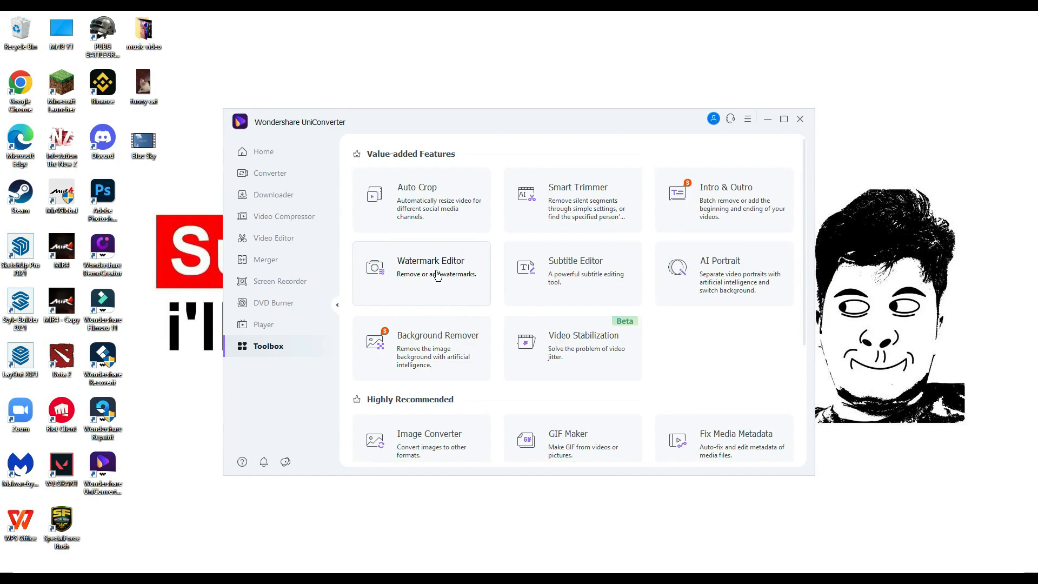
# Start the Watermark Editor and add the Blue Sky video from the Desktop.
pyautogui.click(422, 273)
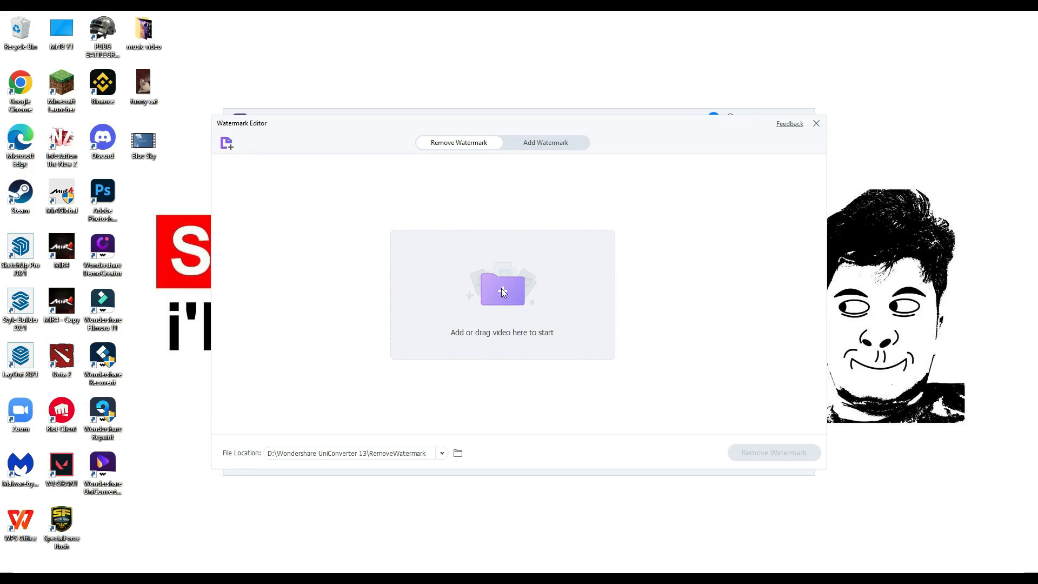
pyautogui.click(501, 291)
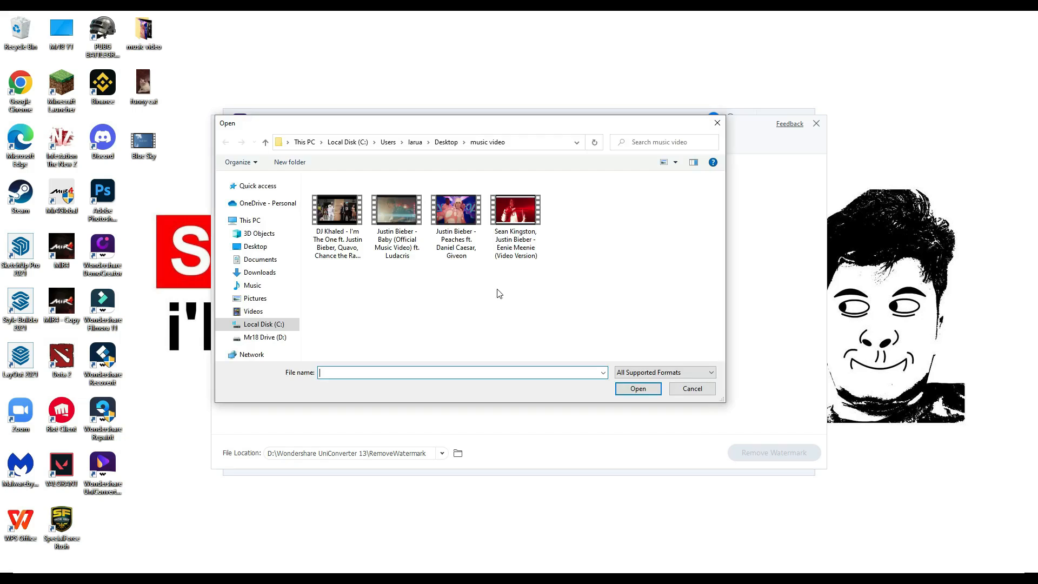
pyautogui.click(255, 247)
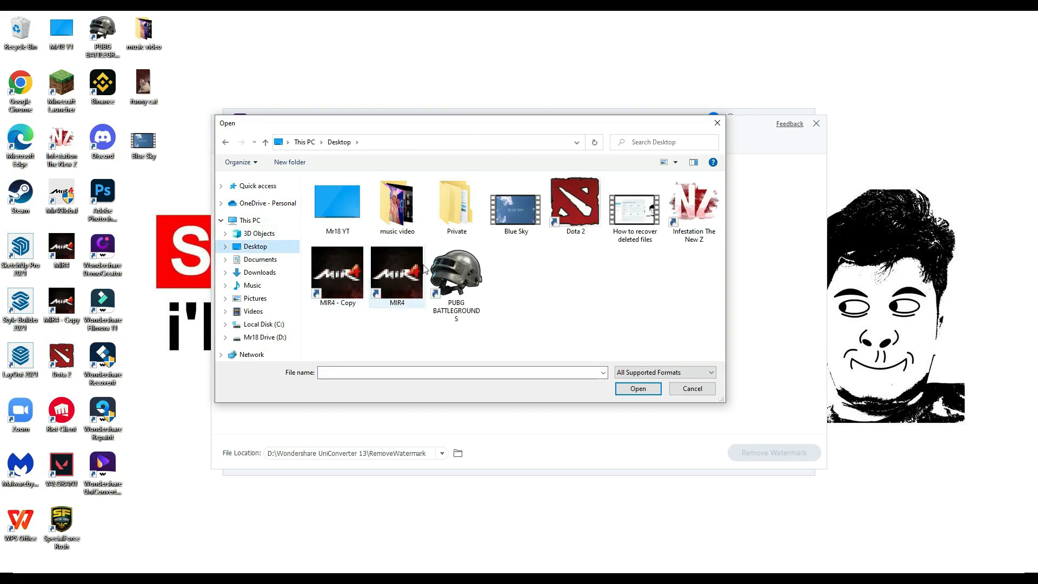
pyautogui.click(515, 203)
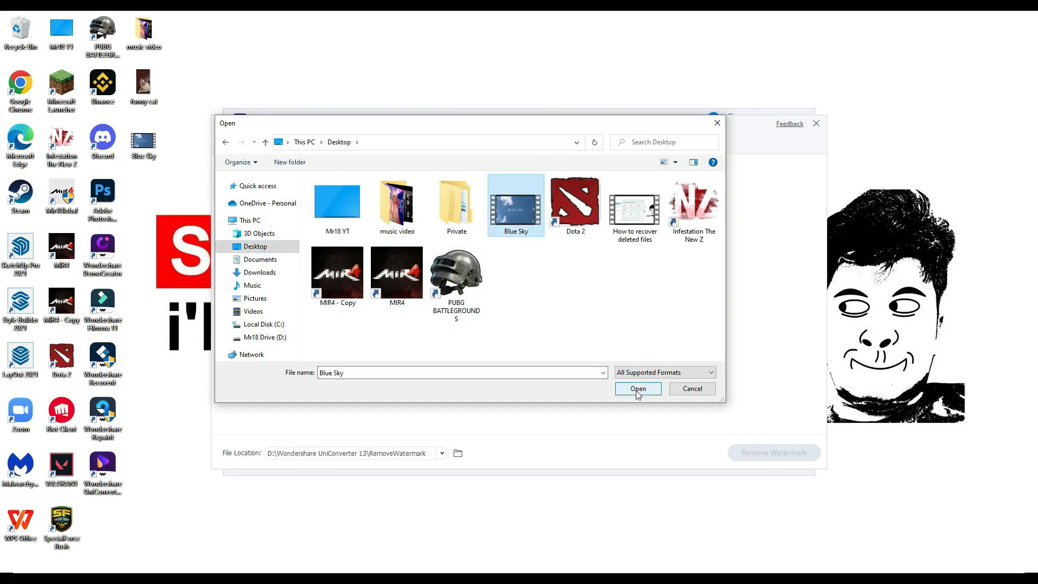
pyautogui.click(636, 389)
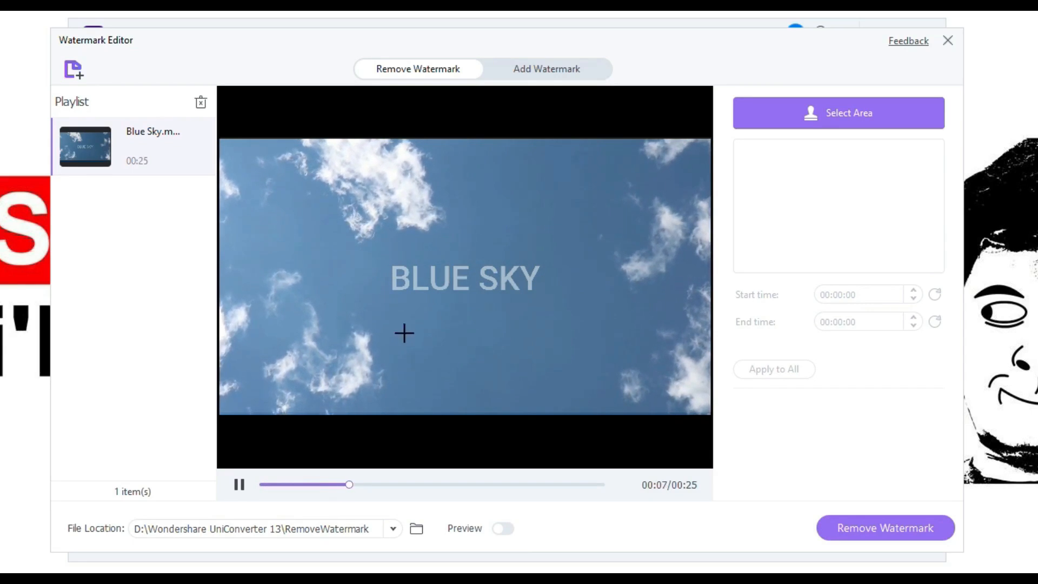
# Draw a removal box over the centre BLUE SKY title and set its end time to 00:00:13.
pyautogui.click(239, 484)
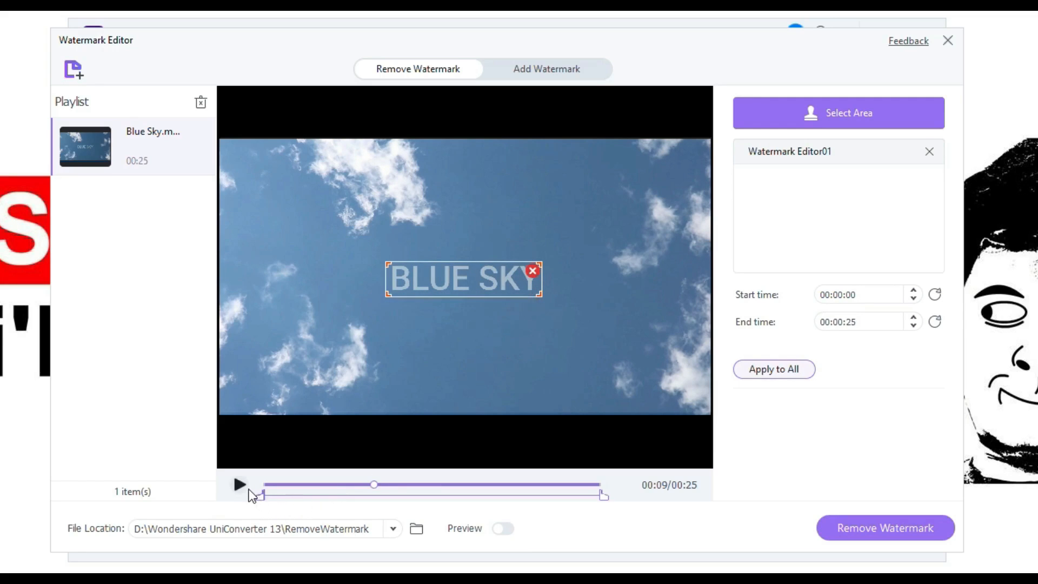
pyautogui.click(239, 485)
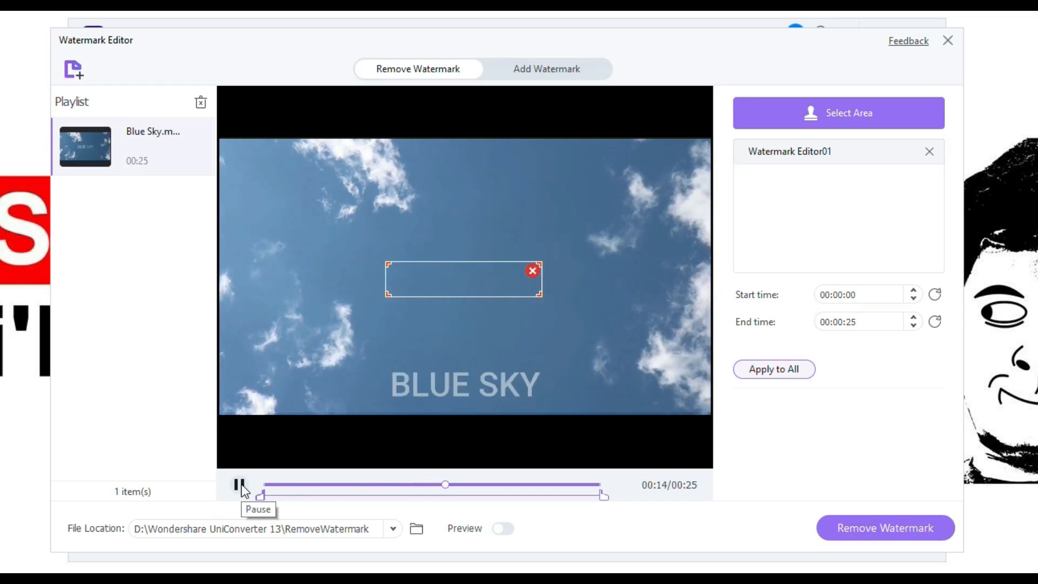
pyautogui.click(240, 485)
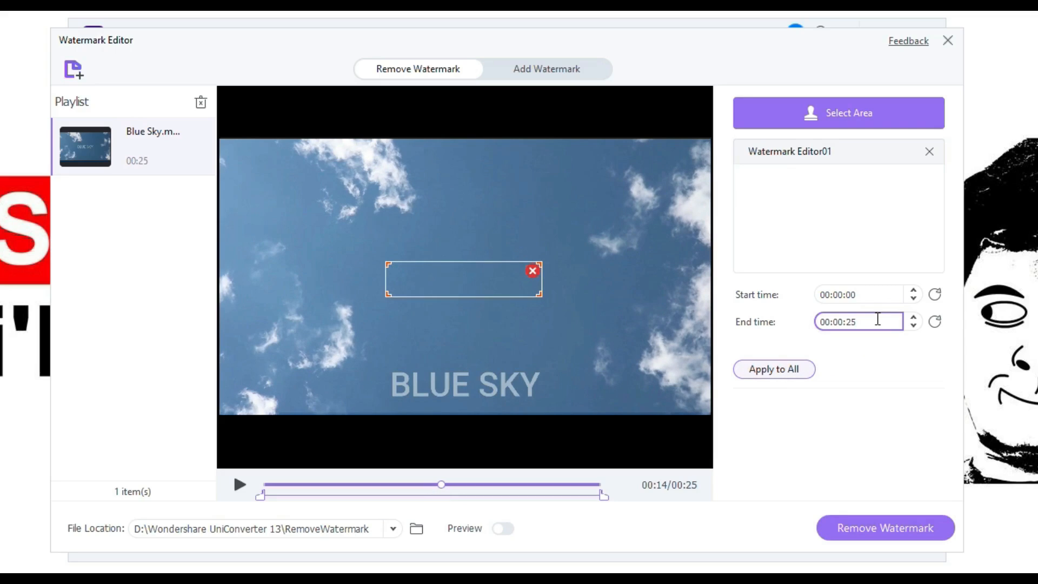
pyautogui.press('Backspace')
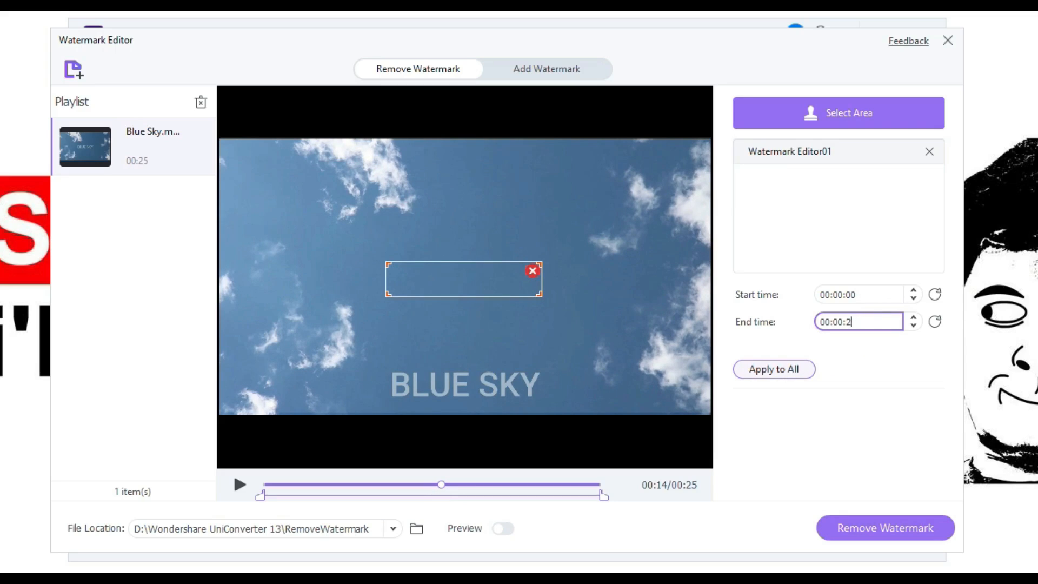
pyautogui.write('13')
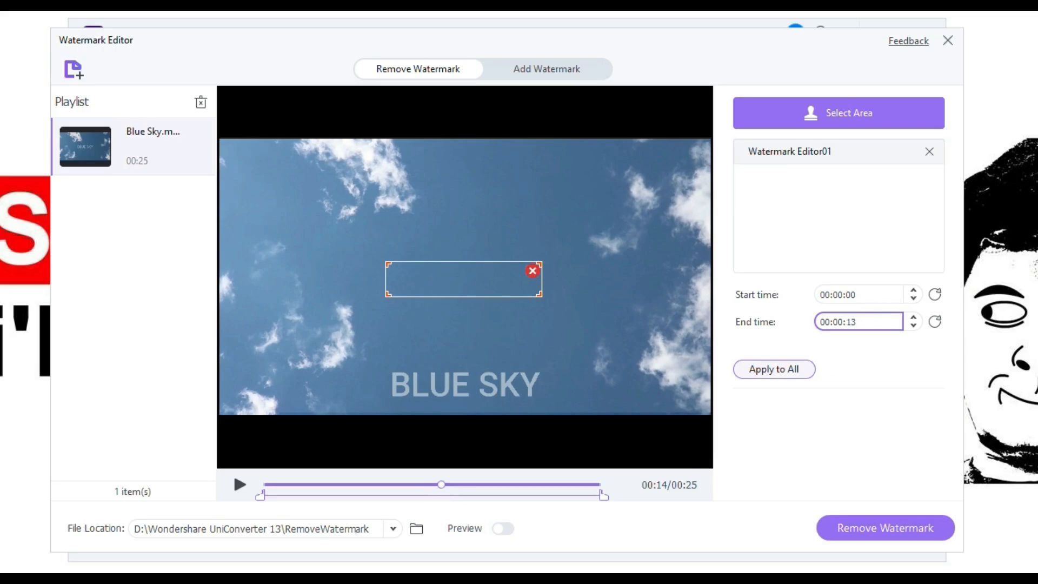
pyautogui.click(858, 321)
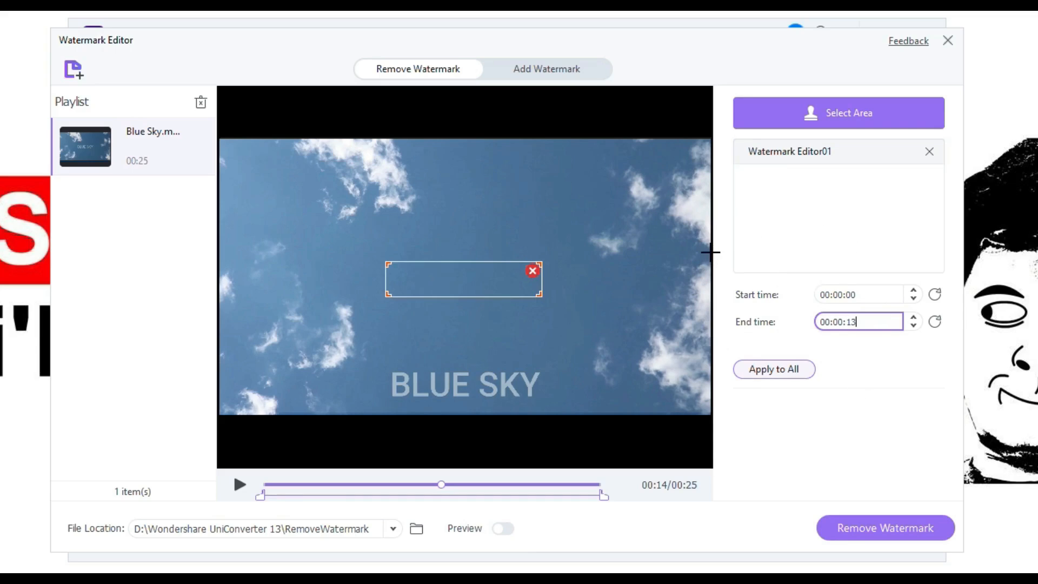
pyautogui.moveTo(830, 112)
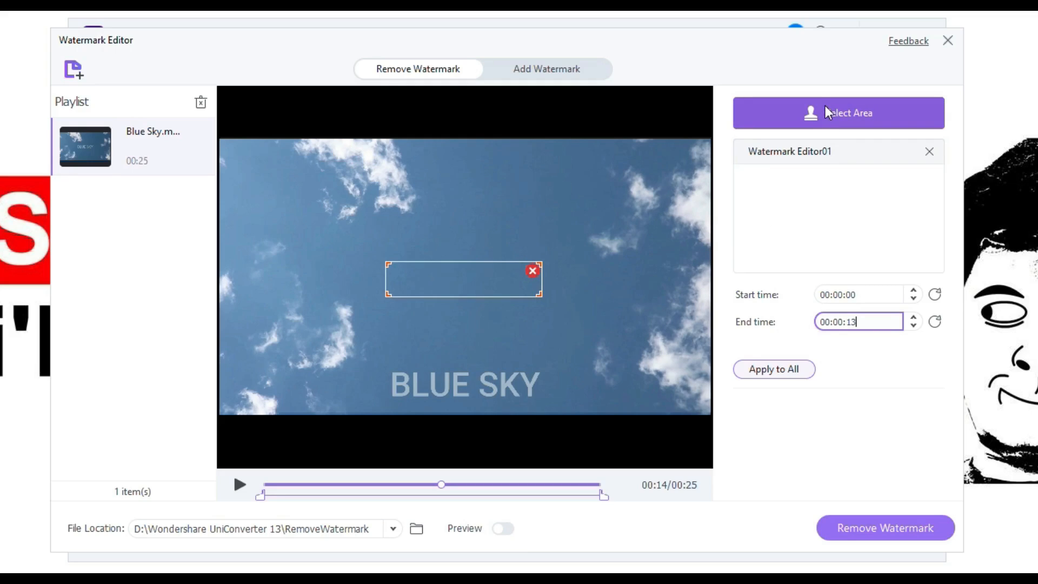
# Add a second removal area over the BLUE SKY text spanning 00:00:13 to 00:00:25 and preview it.
pyautogui.click(838, 112)
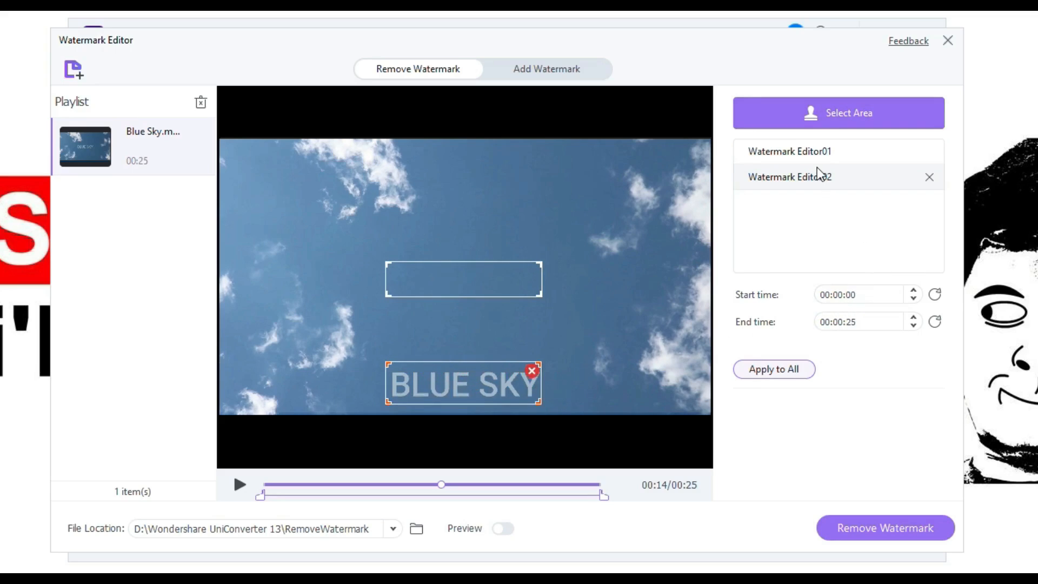
pyautogui.click(859, 294)
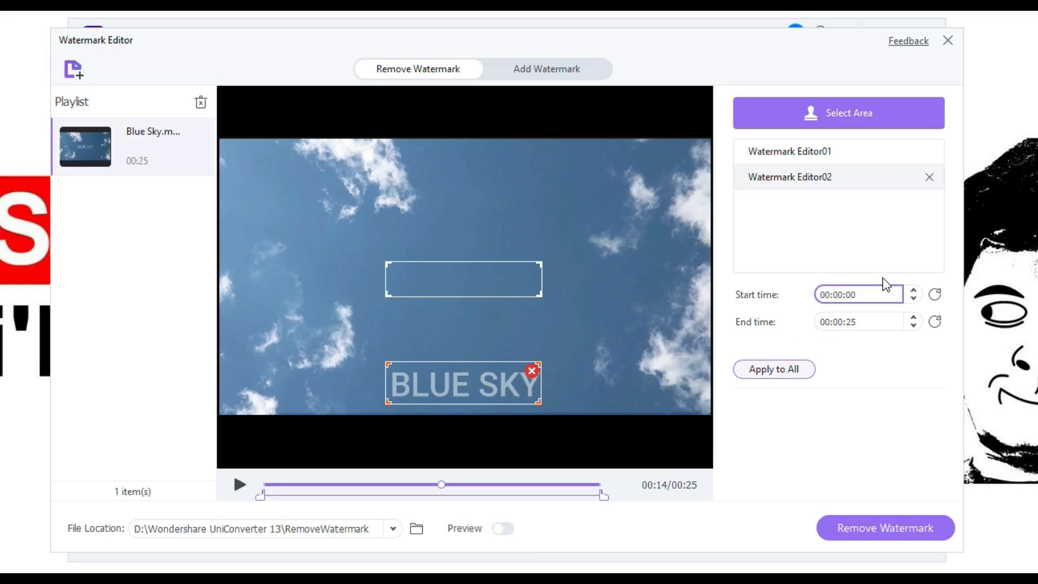
pyautogui.write('00:00:13')
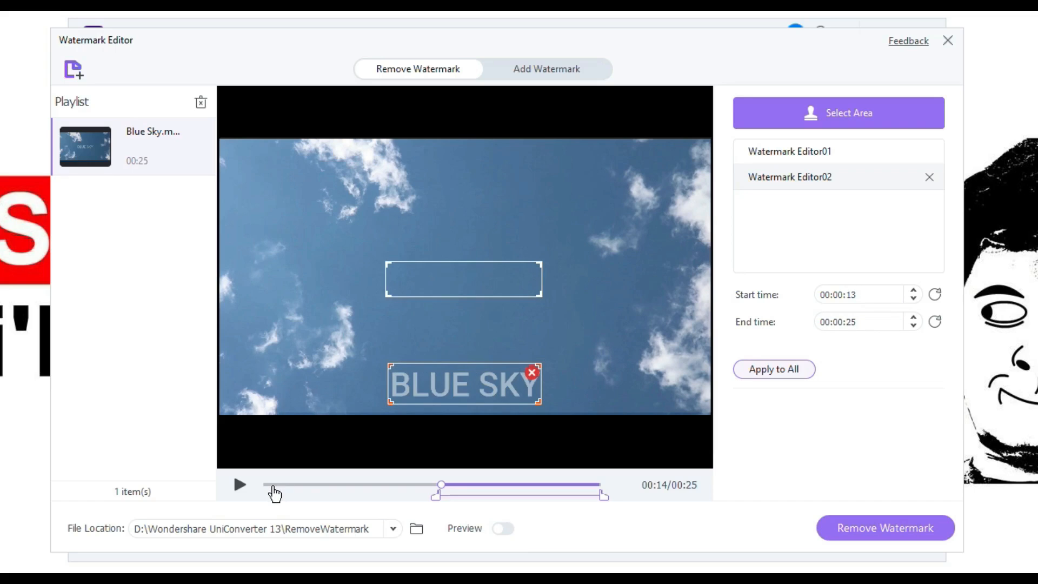
pyautogui.click(859, 321)
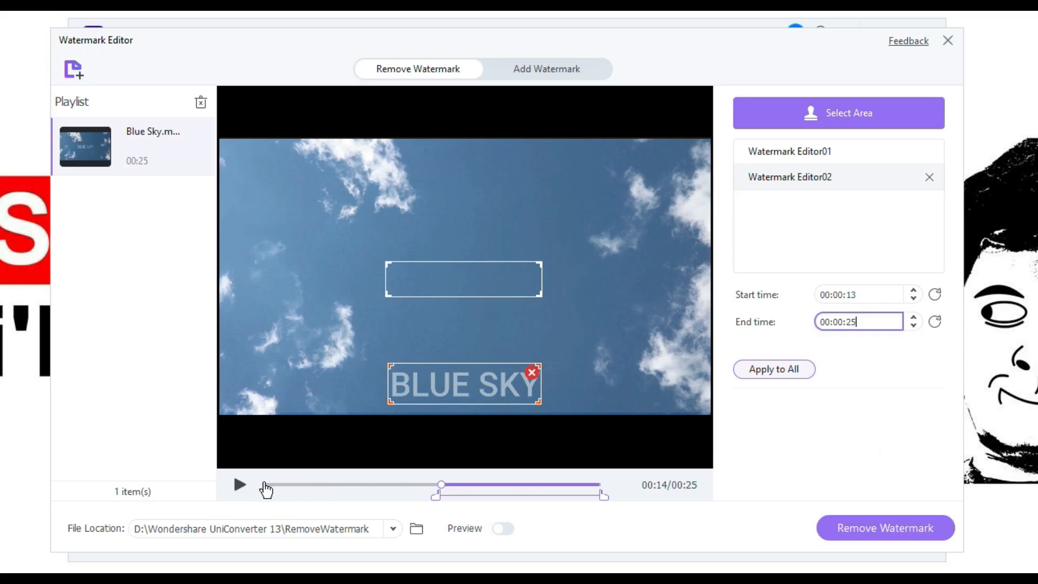
pyautogui.click(239, 485)
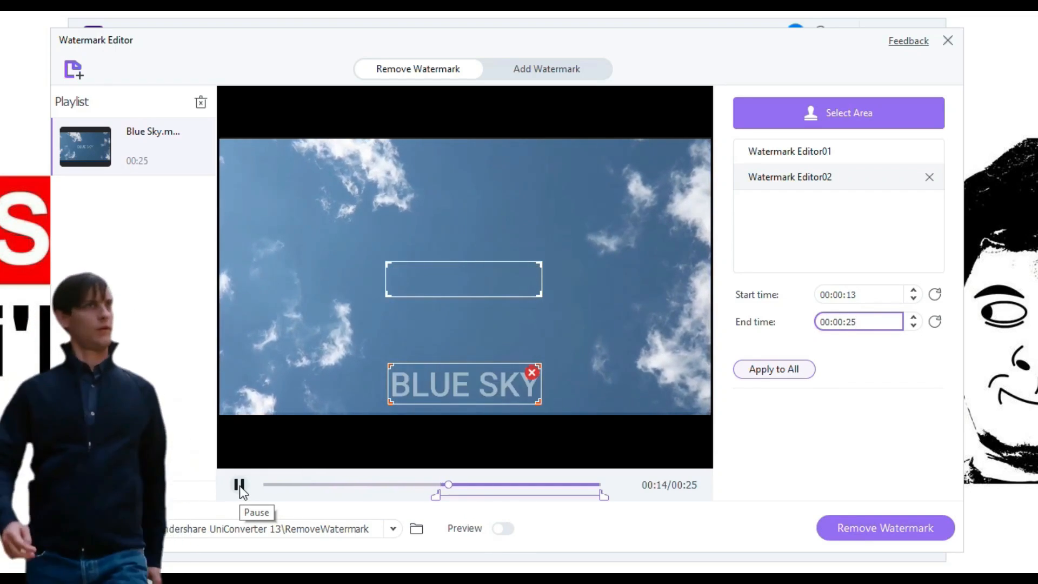
pyautogui.click(789, 151)
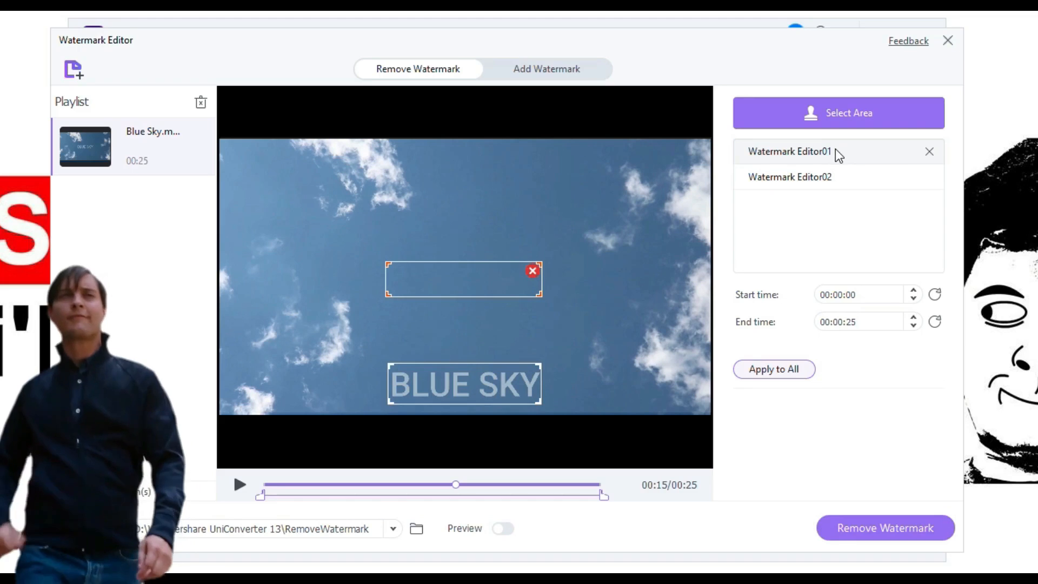
# Change the first removal area (Watermark Editor01) to end at 00:00:14.
pyautogui.click(857, 322)
pyautogui.write('14')
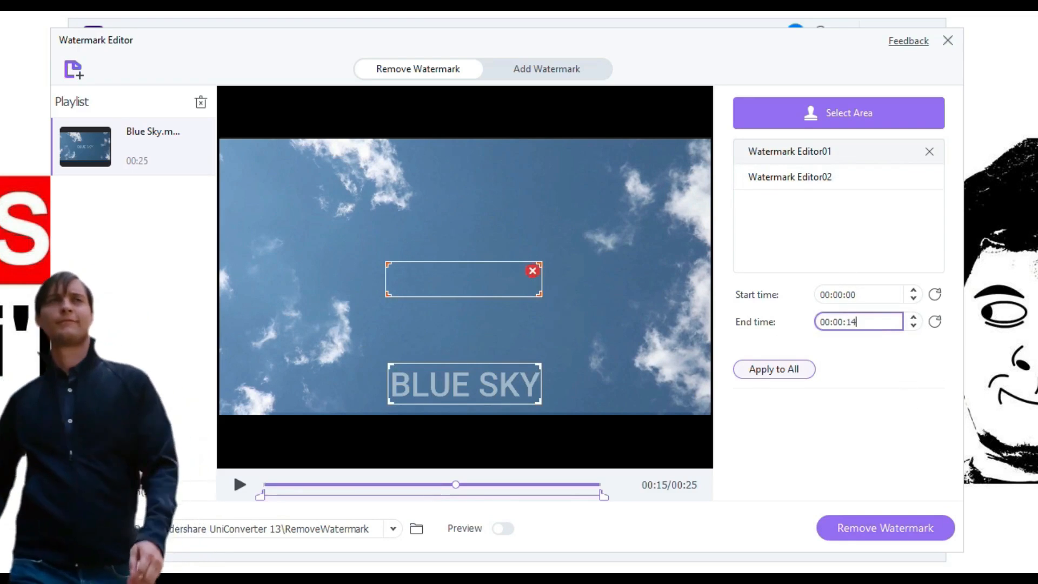
pyautogui.click(789, 176)
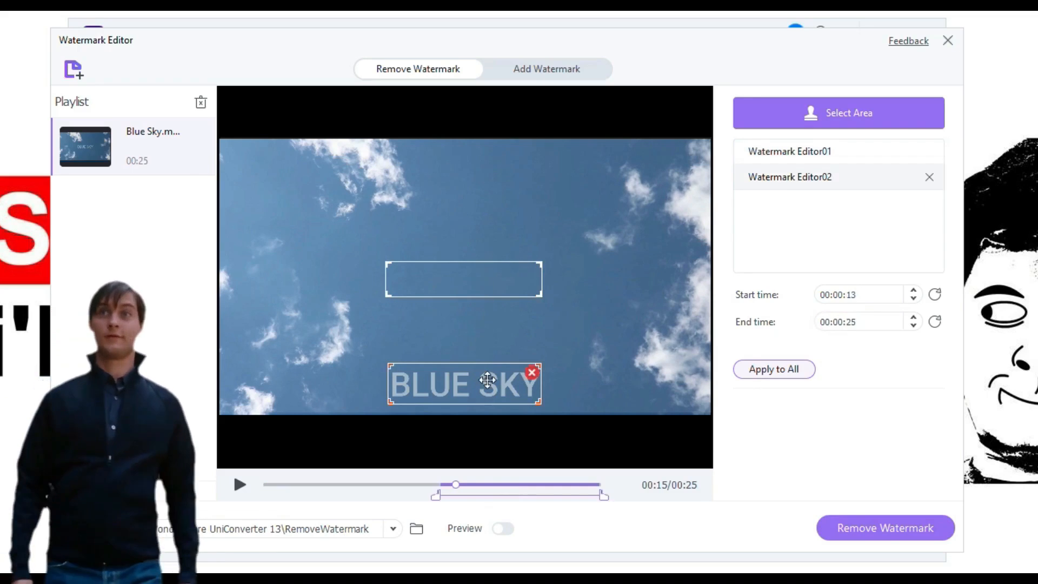
pyautogui.click(789, 151)
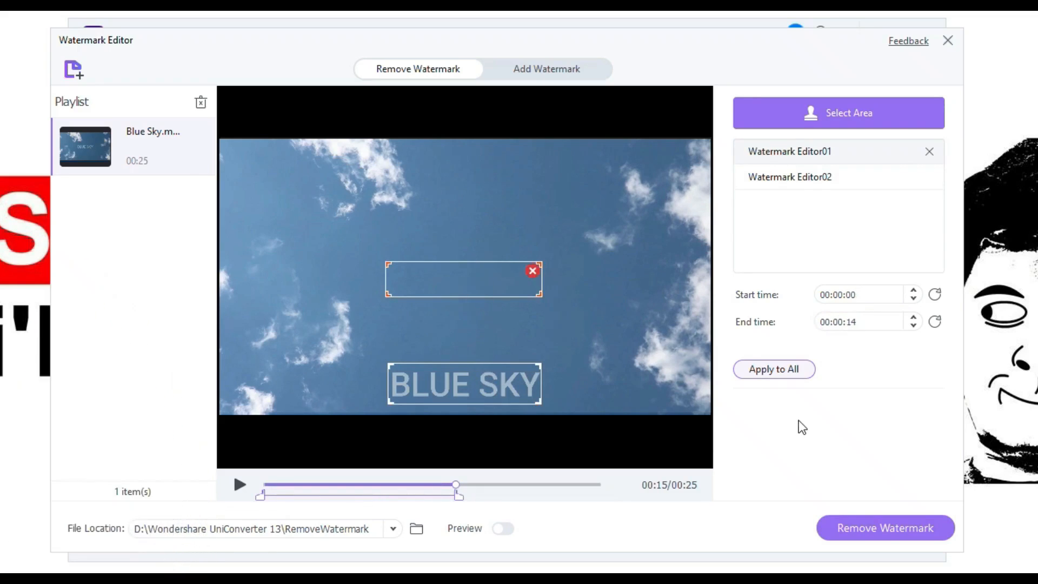
pyautogui.moveTo(855, 497)
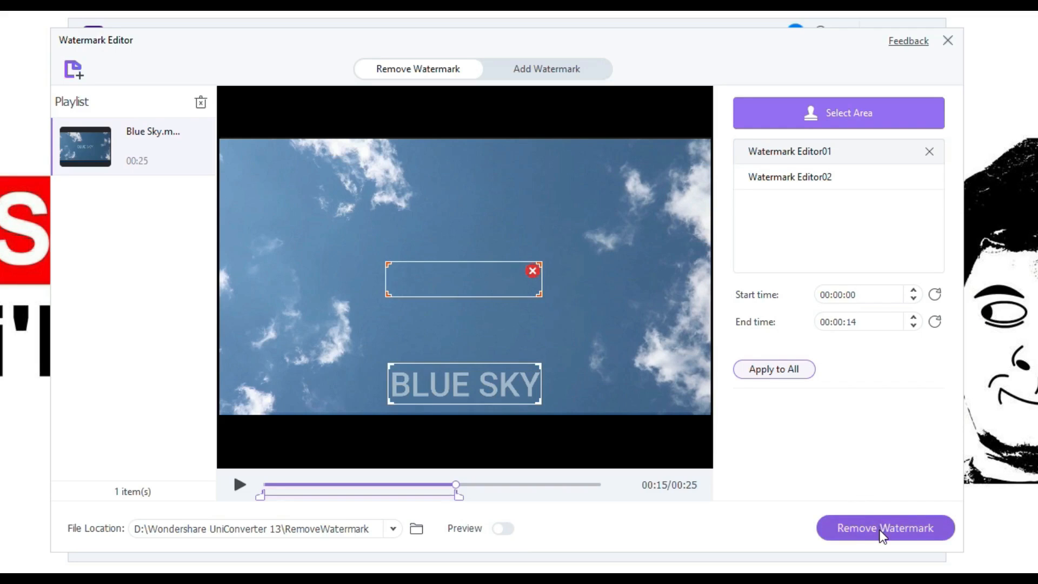
# Remove the watermarks from the Blue Sky video and wait for the Success status.
pyautogui.click(885, 528)
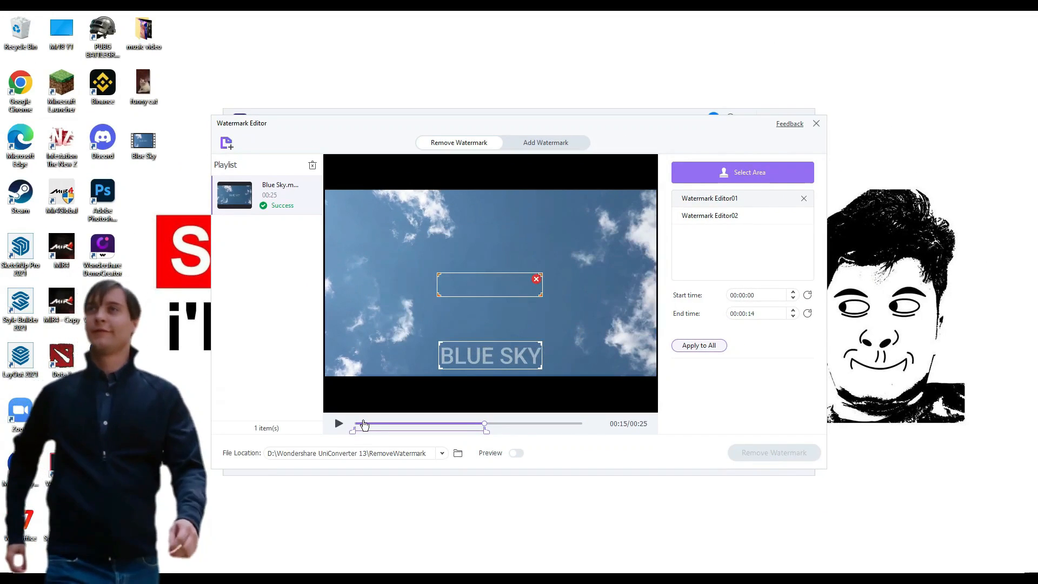
# Show the RemoveWatermark output folder and play the cleaned Blue Sky video.
pyautogui.click(458, 453)
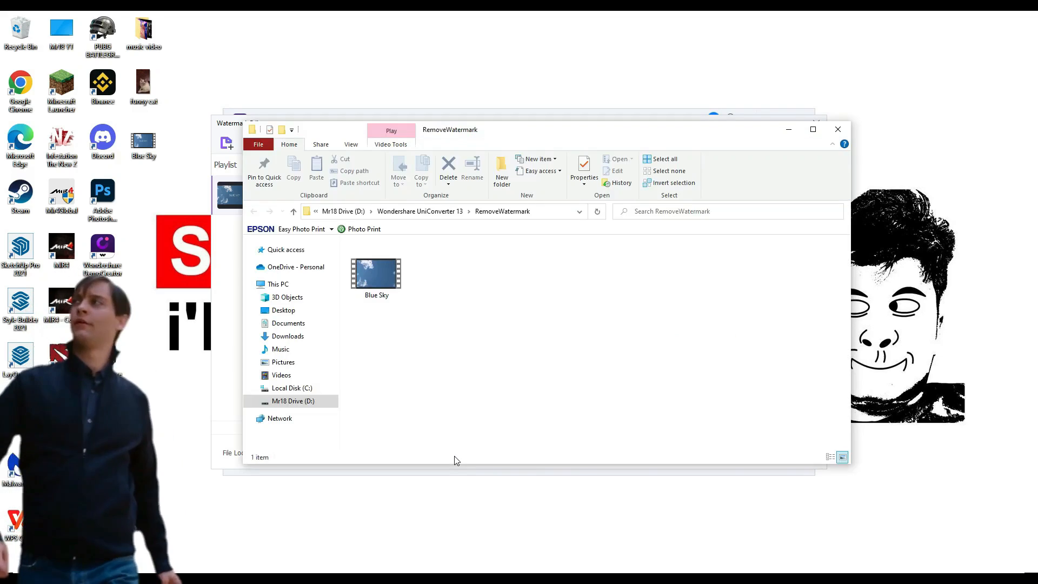
pyautogui.moveTo(444, 332)
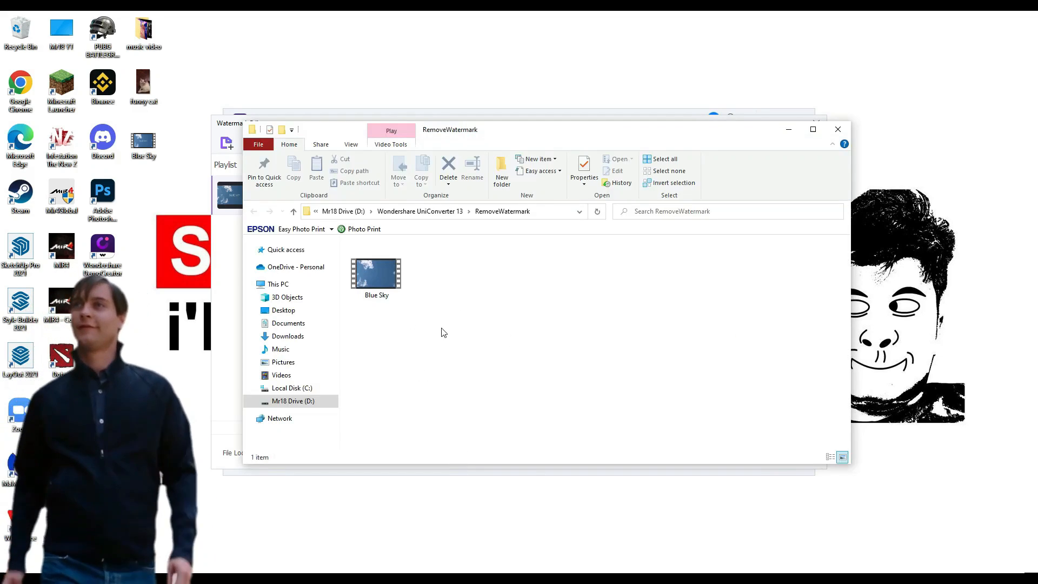
pyautogui.doubleClick(376, 271)
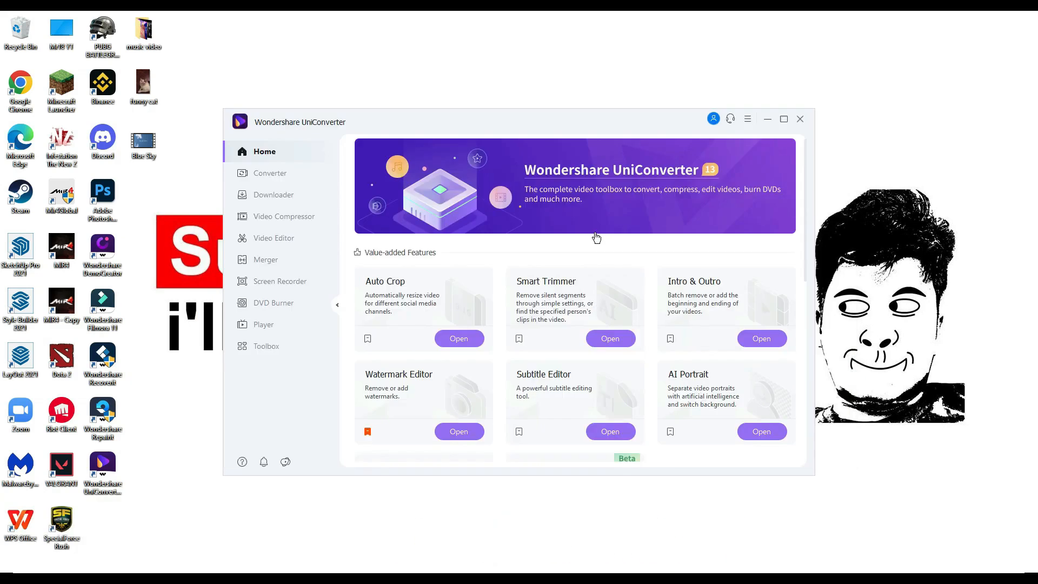
# Bookmark Merger in the Home favorites settings so it joins the favorites list.
pyautogui.scroll(-3)
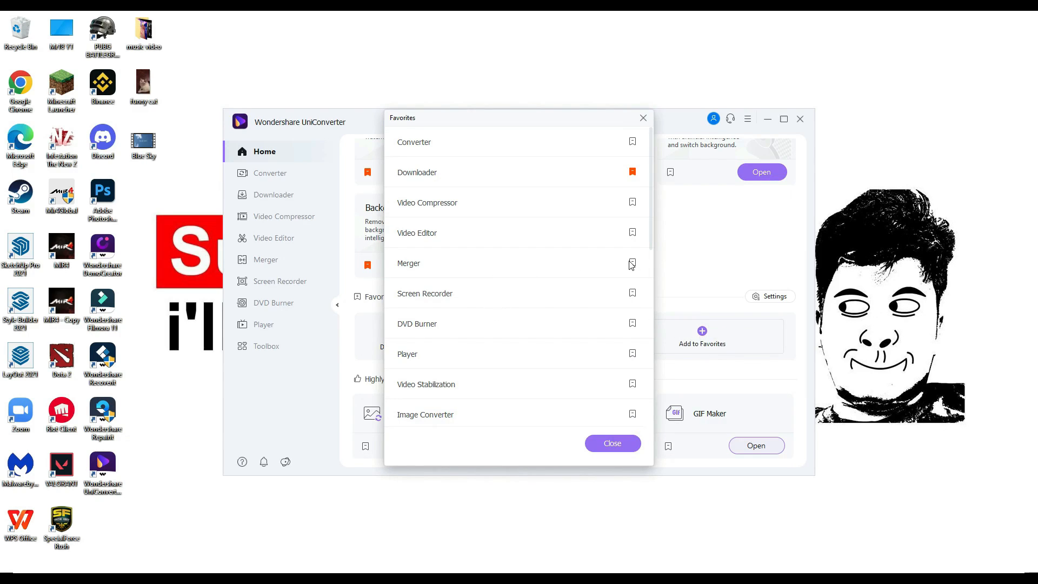
pyautogui.click(631, 263)
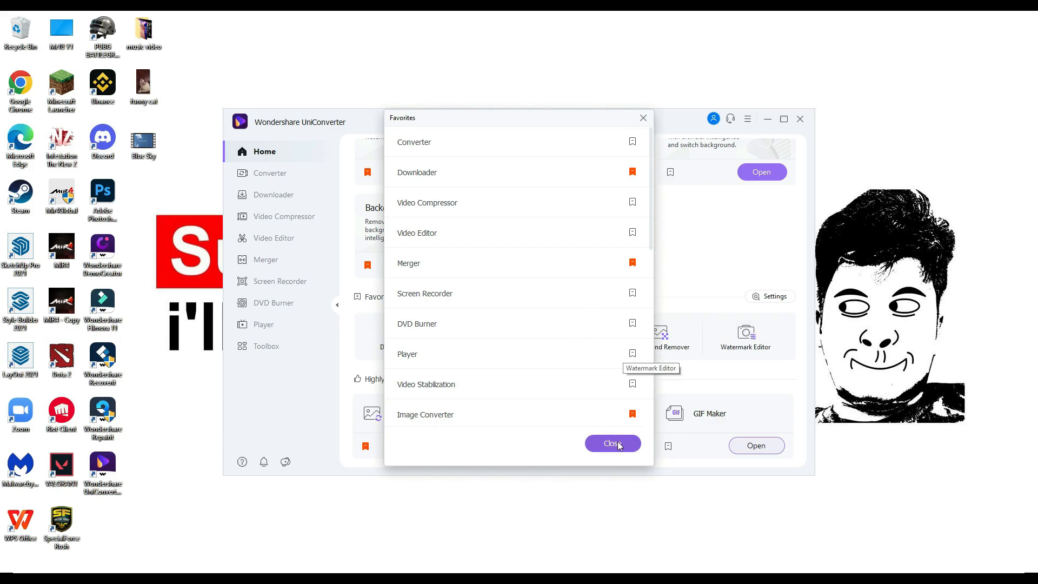
pyautogui.click(610, 443)
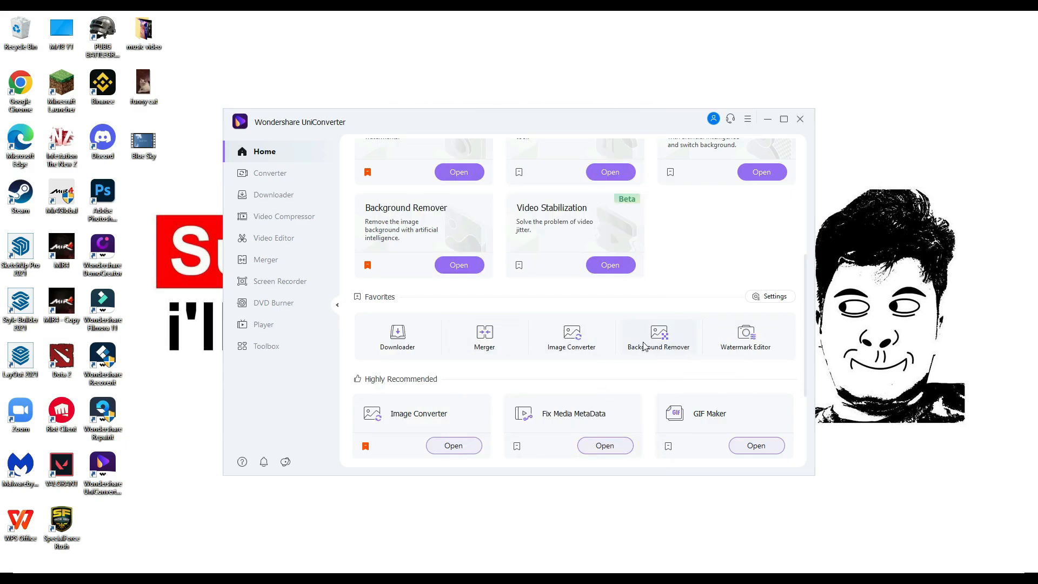
pyautogui.moveTo(594, 323)
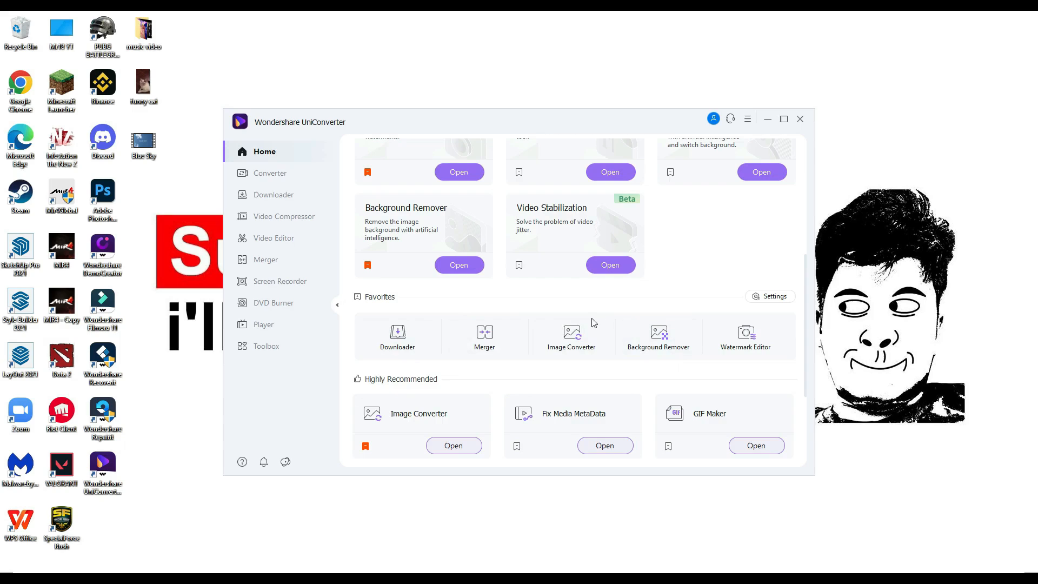
pyautogui.scroll(3)
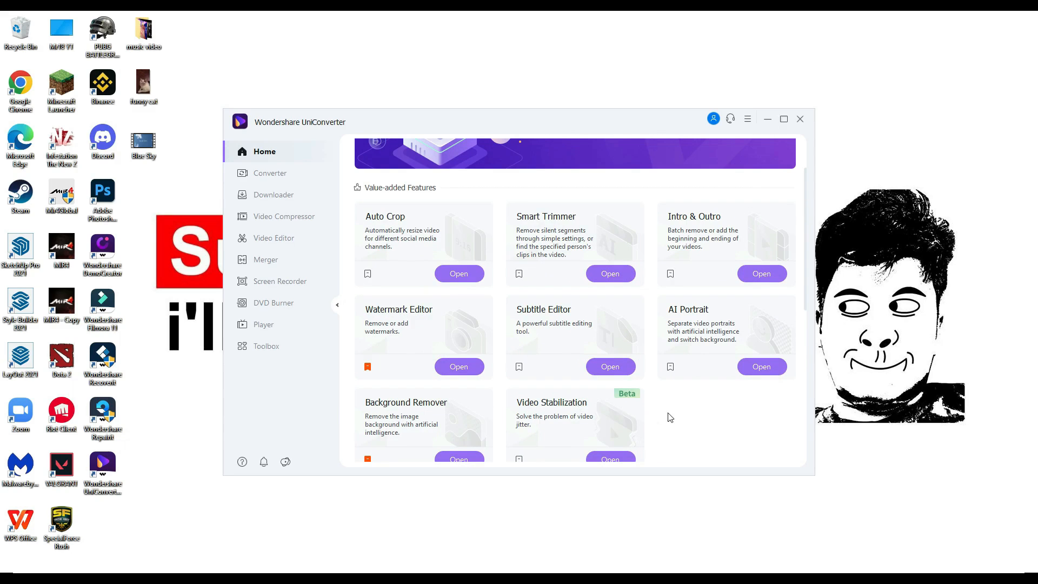
pyautogui.moveTo(696, 418)
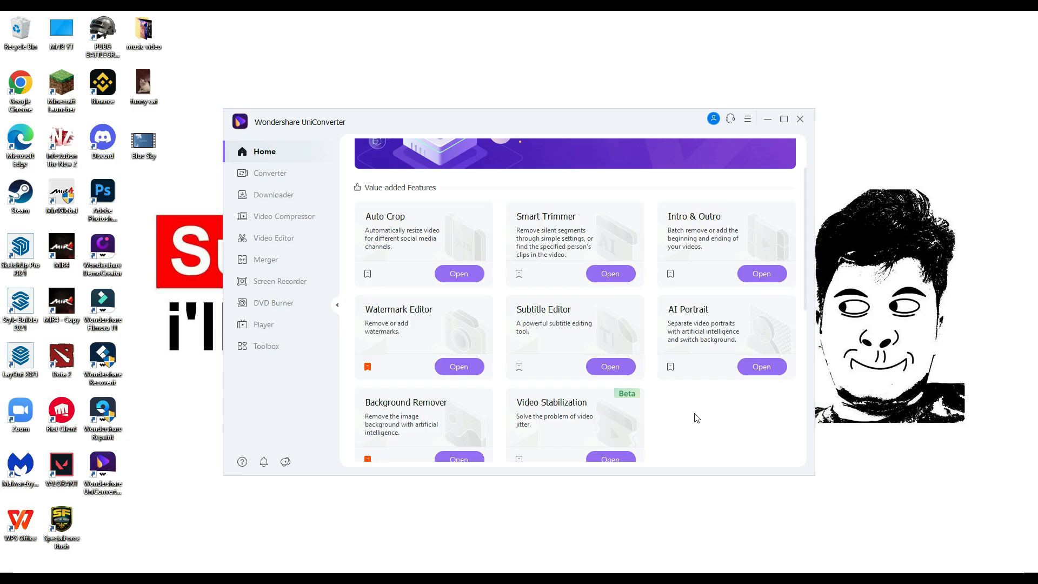
pyautogui.moveTo(983, 526)
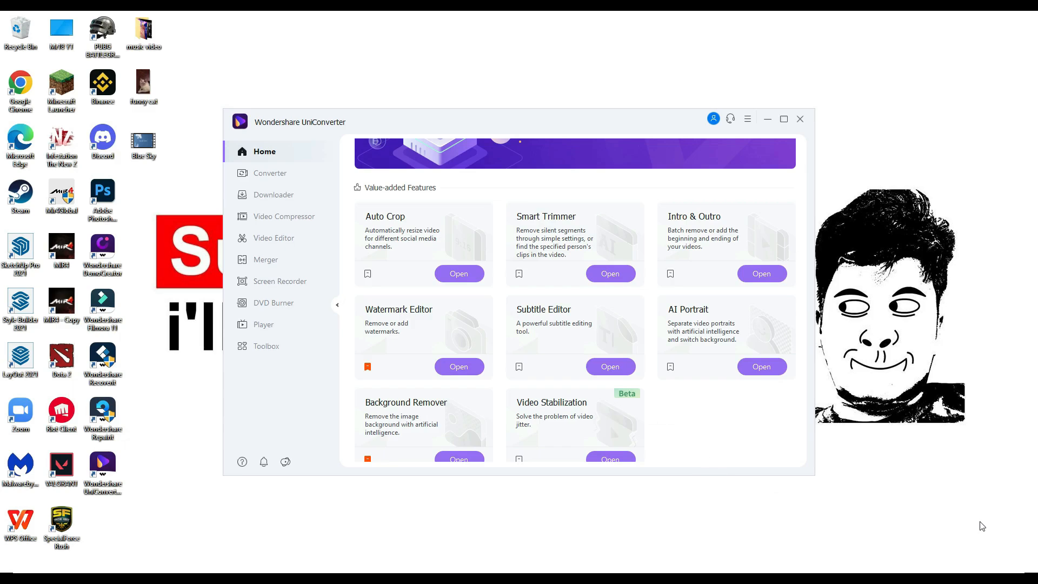